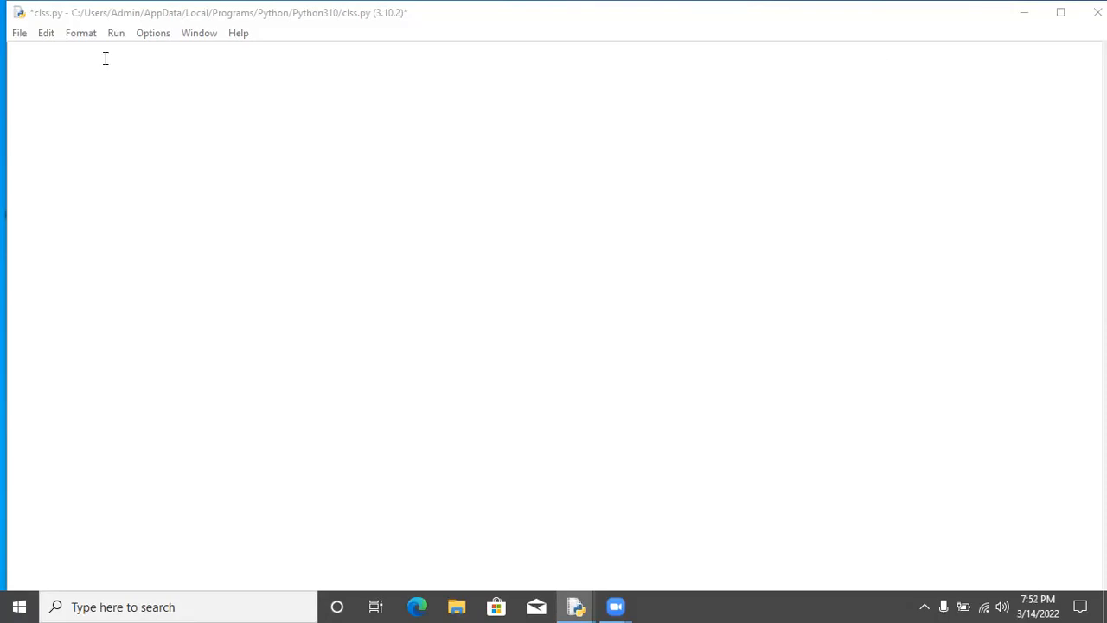
# Write 'class student:' with an indented 'var=10' line in clss.py
pyautogui.write('class studen')
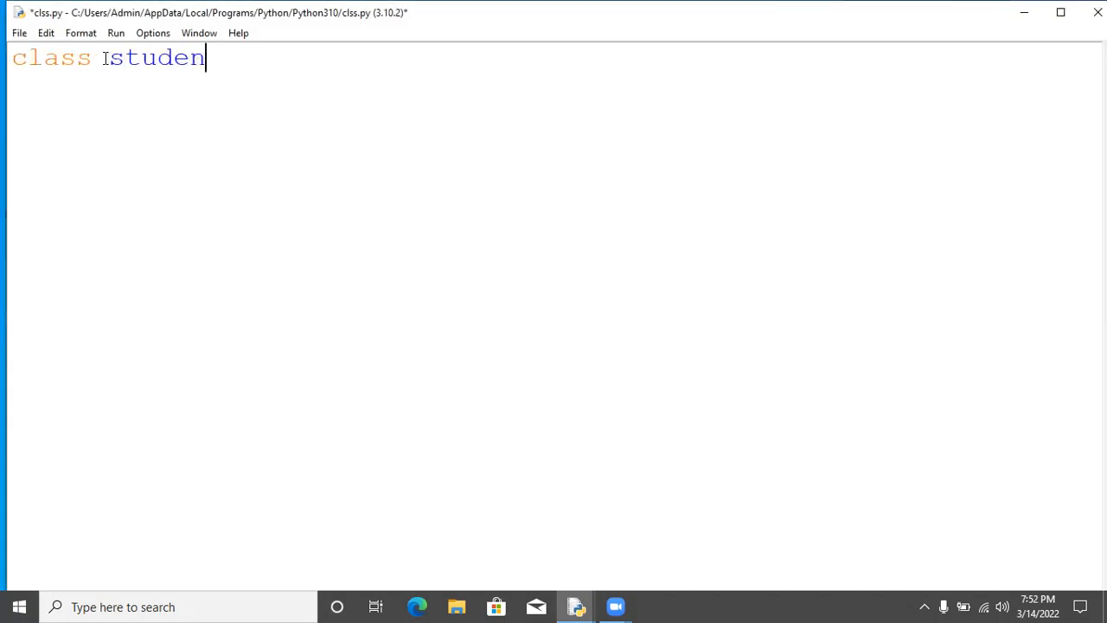
pyautogui.write('t:')
pyautogui.write('var=')
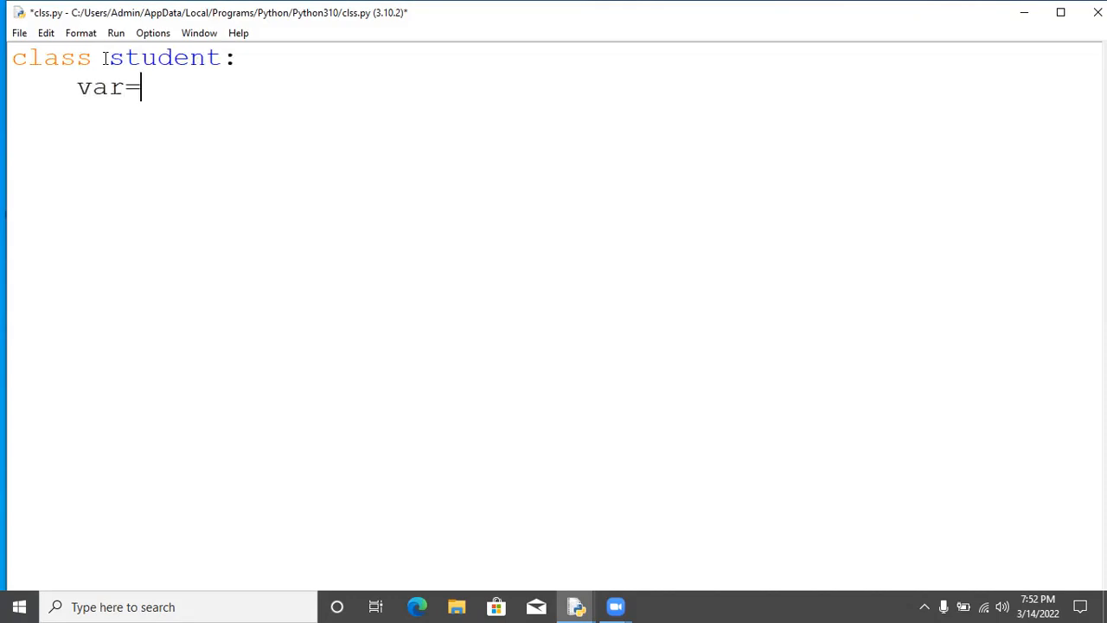
pyautogui.write('10')
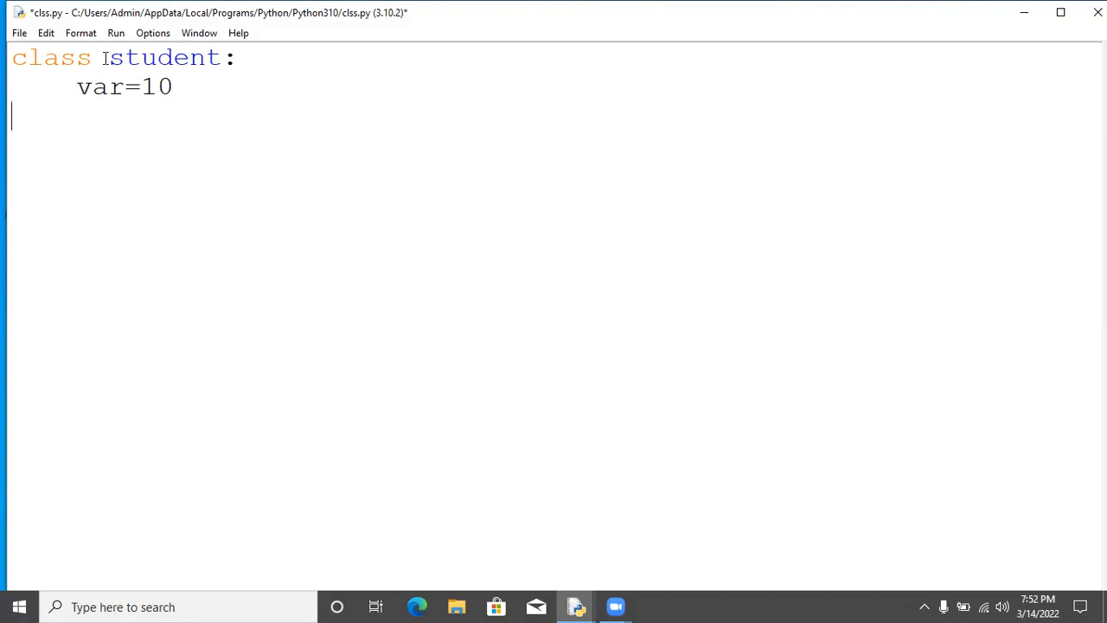
# Add the unindented line 'obj1=student()' below the class and start a new line
pyautogui.write('obj1')
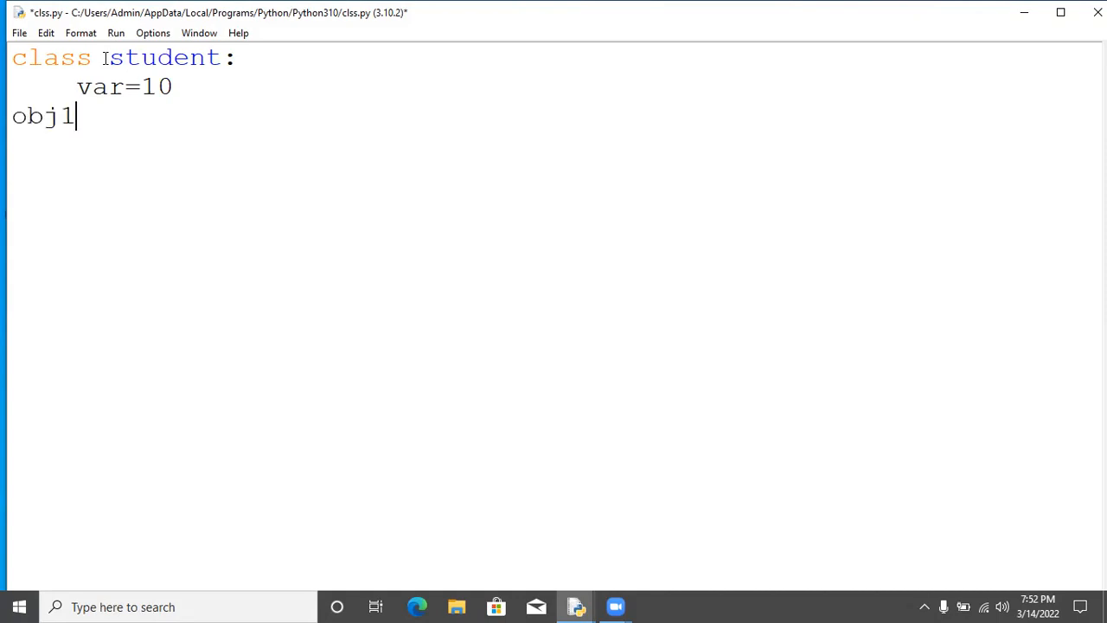
pyautogui.write('=')
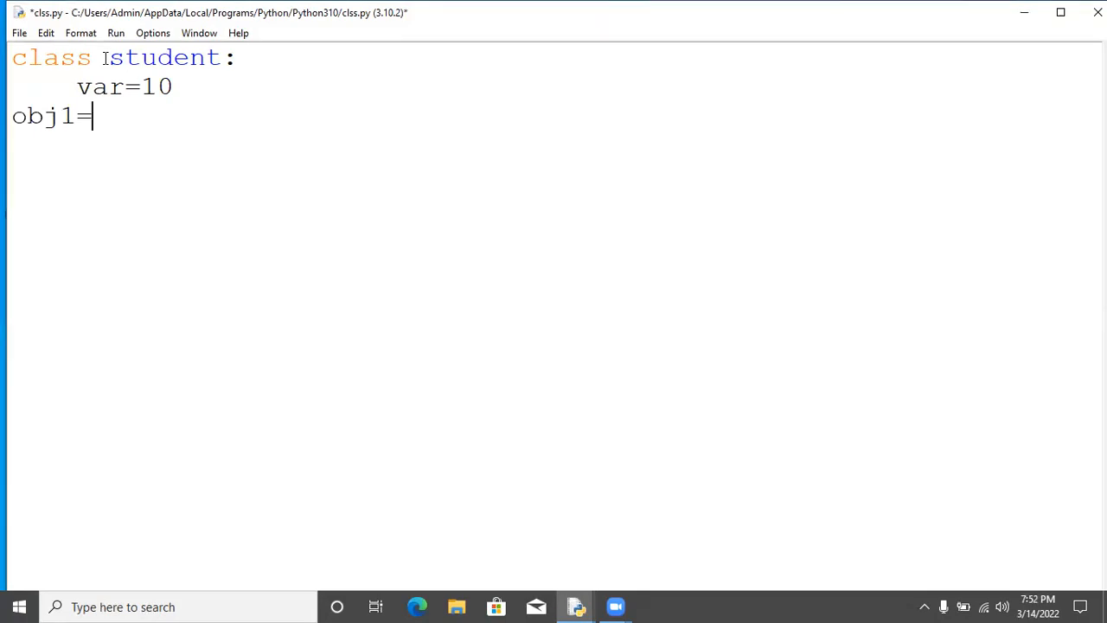
pyautogui.write('stud')
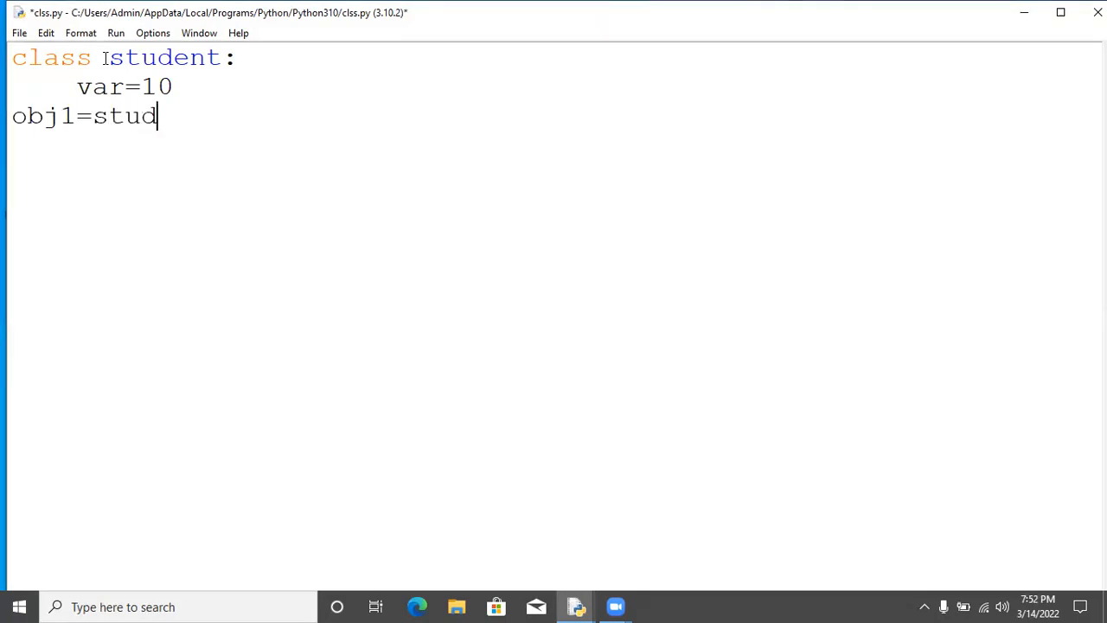
pyautogui.write('ent')
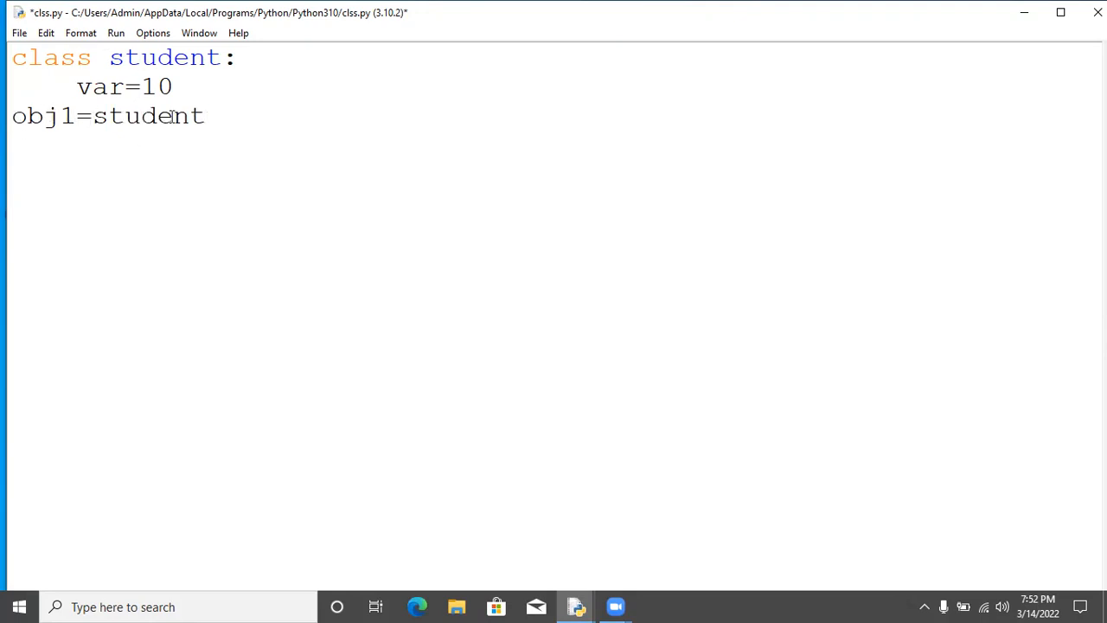
pyautogui.write('()')
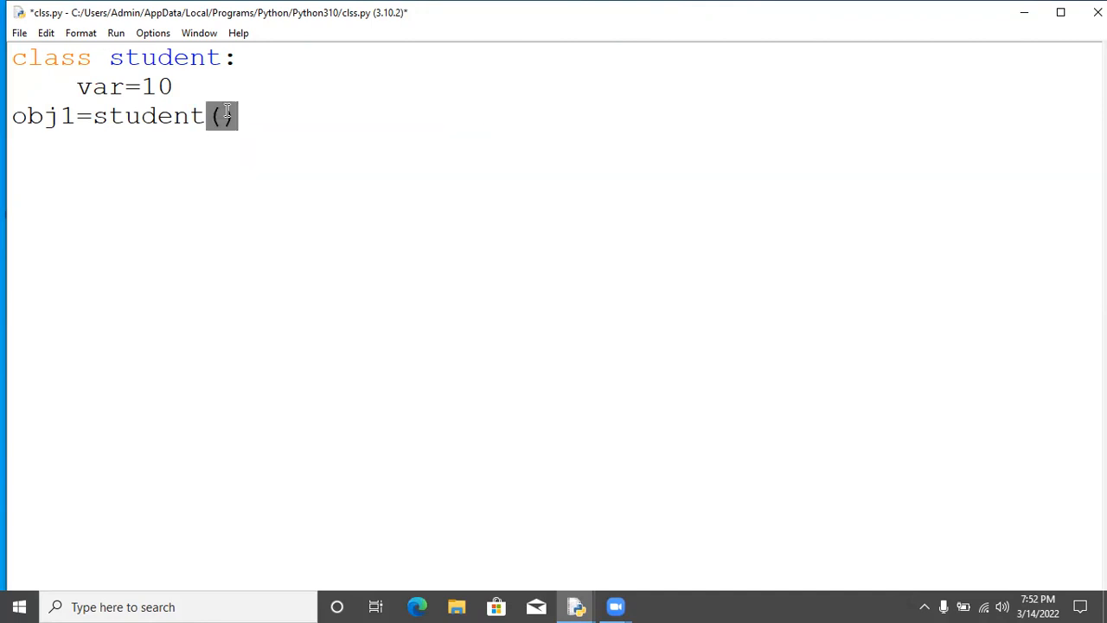
pyautogui.press('Return')
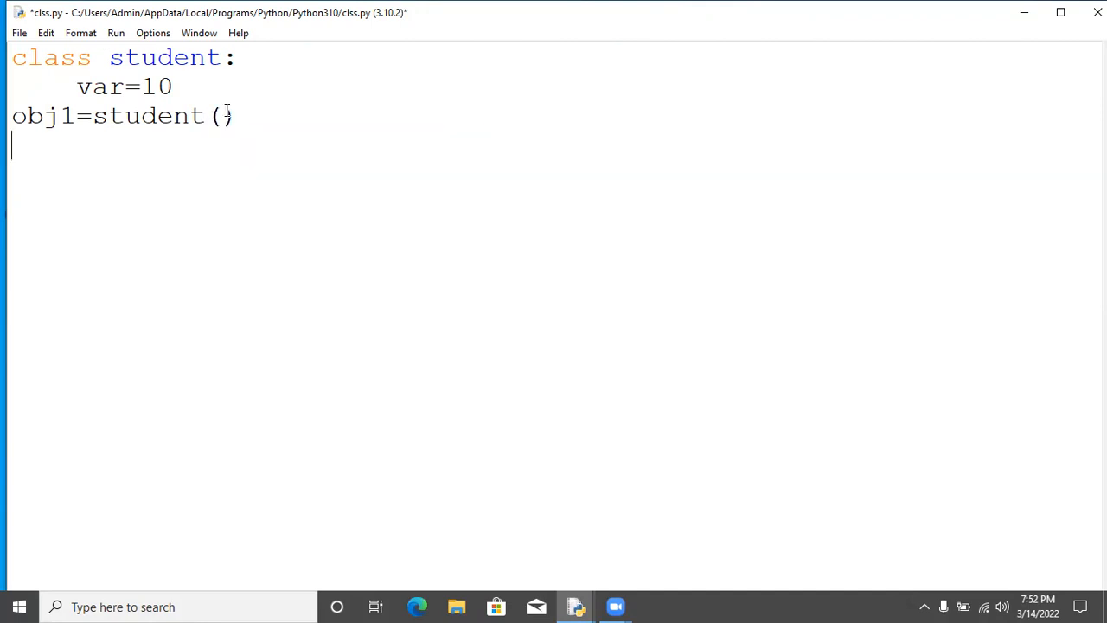
# Type 'print(obj1.var)' on the new line and save clss.py
pyautogui.write('p')
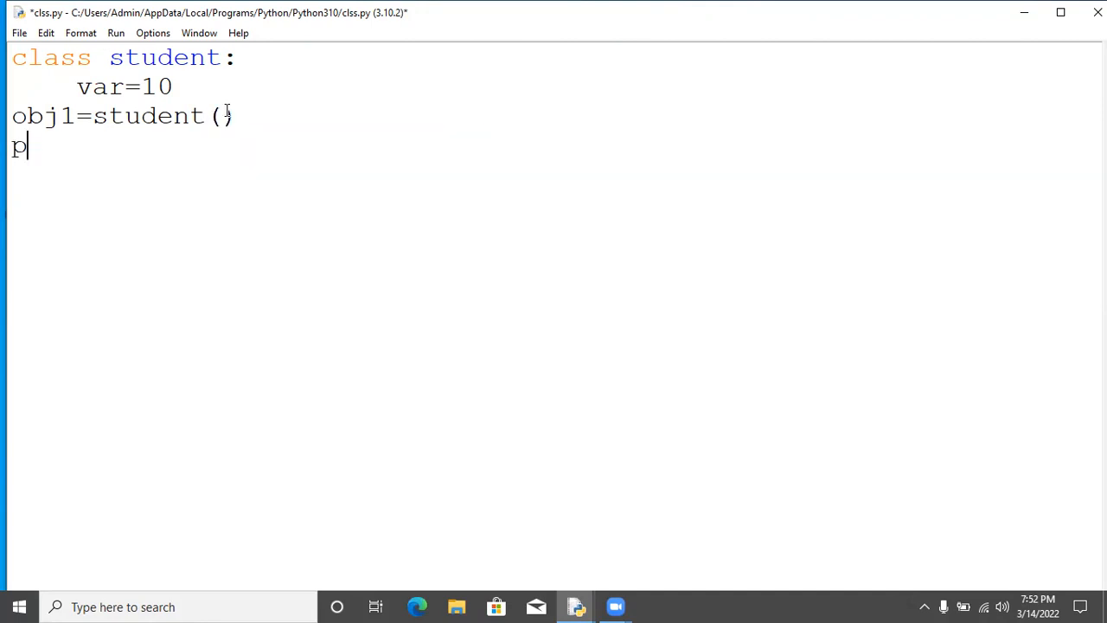
pyautogui.write('rint()')
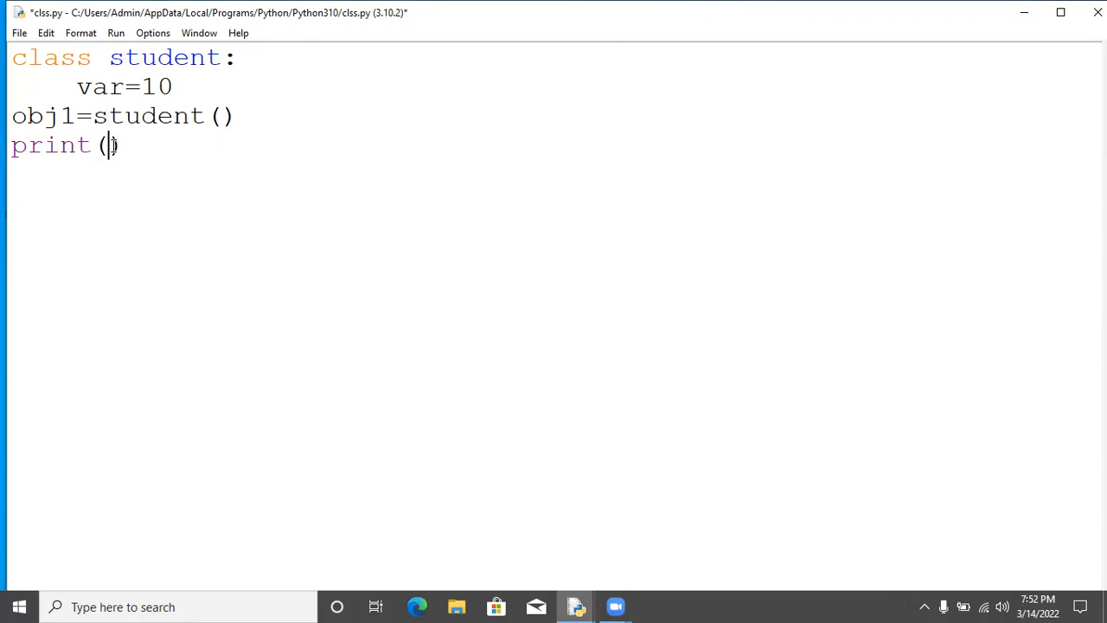
pyautogui.write('obj1')
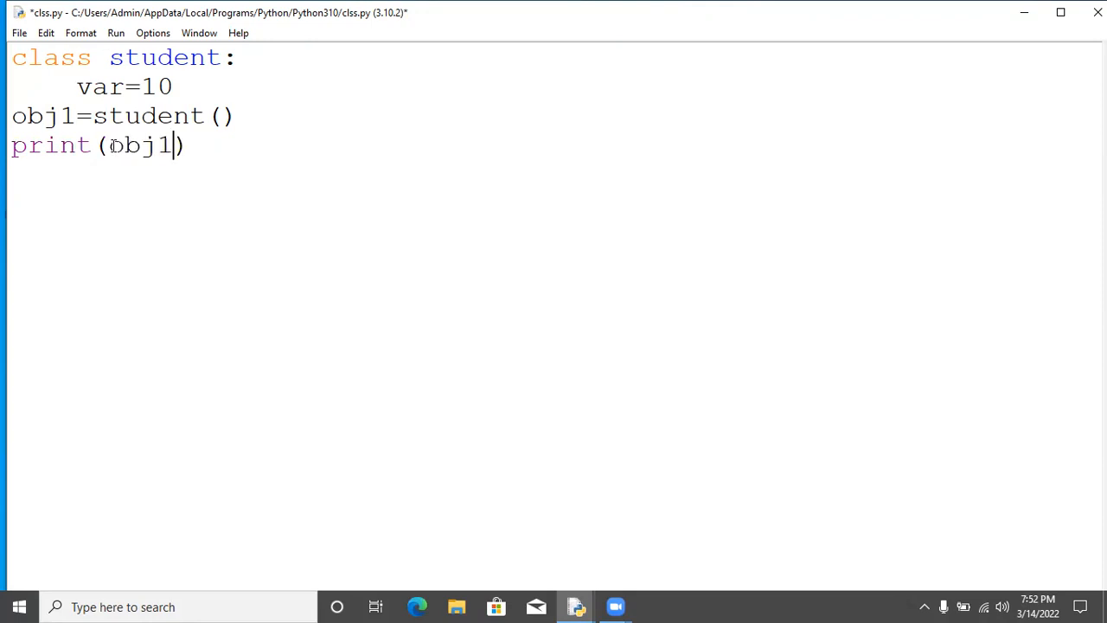
pyautogui.write('.')
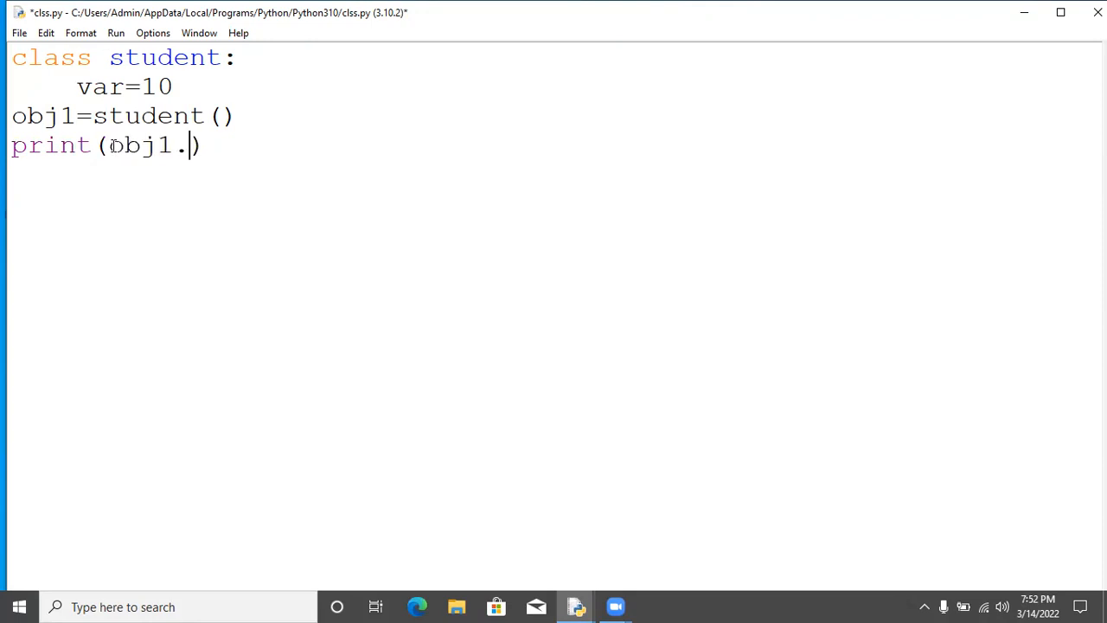
pyautogui.write('var')
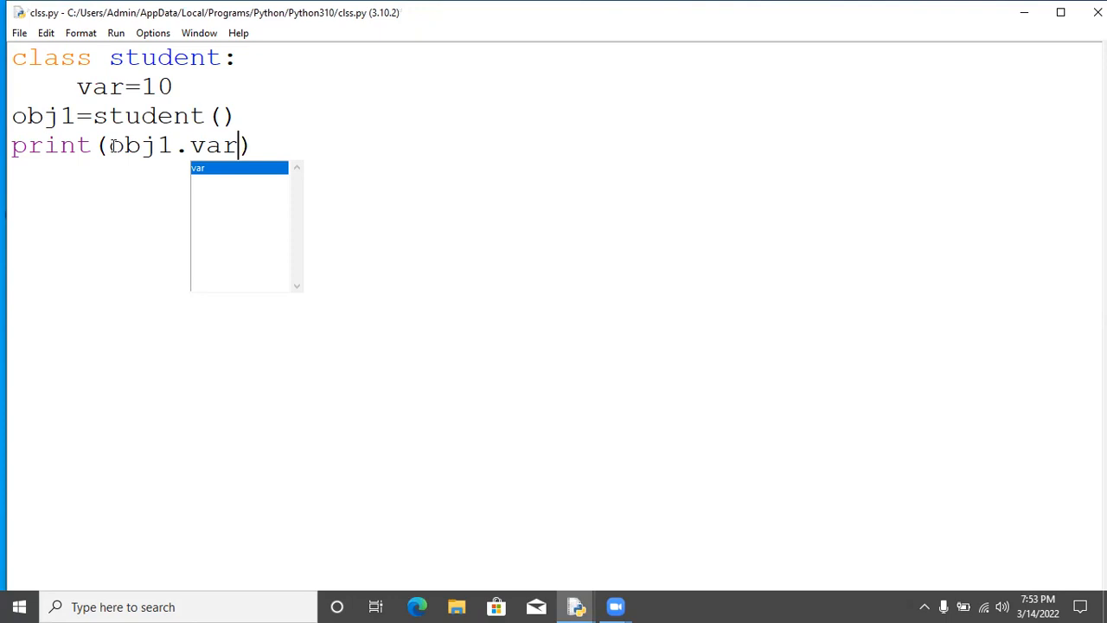
# Run clss.py with F5, confirm the shell shows 10, and return to the editor
pyautogui.press('F5')
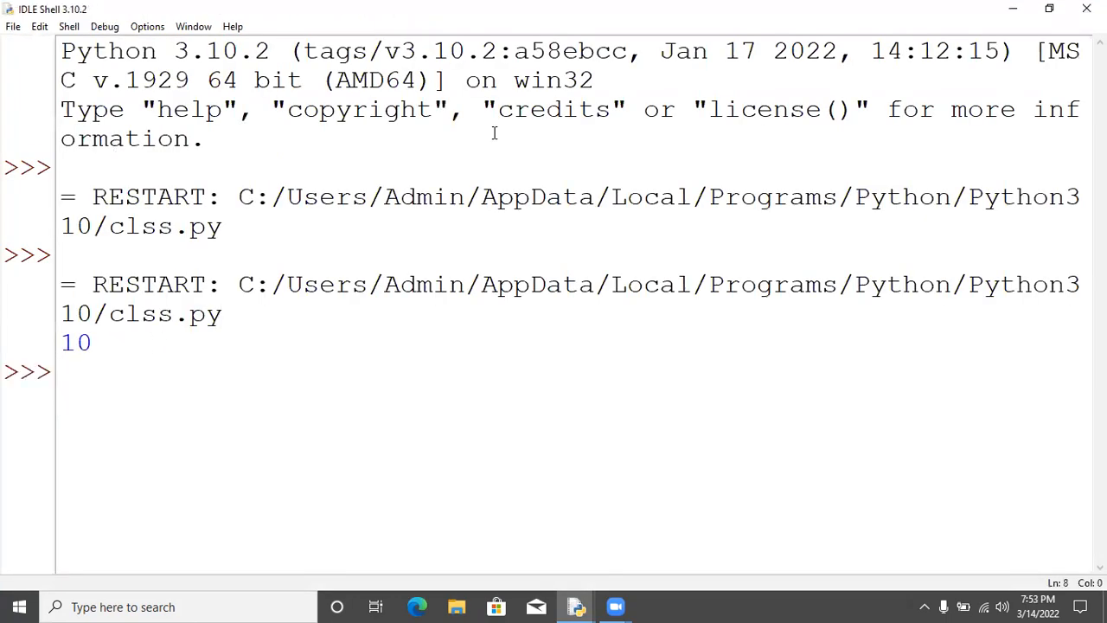
pyautogui.click(574, 606)
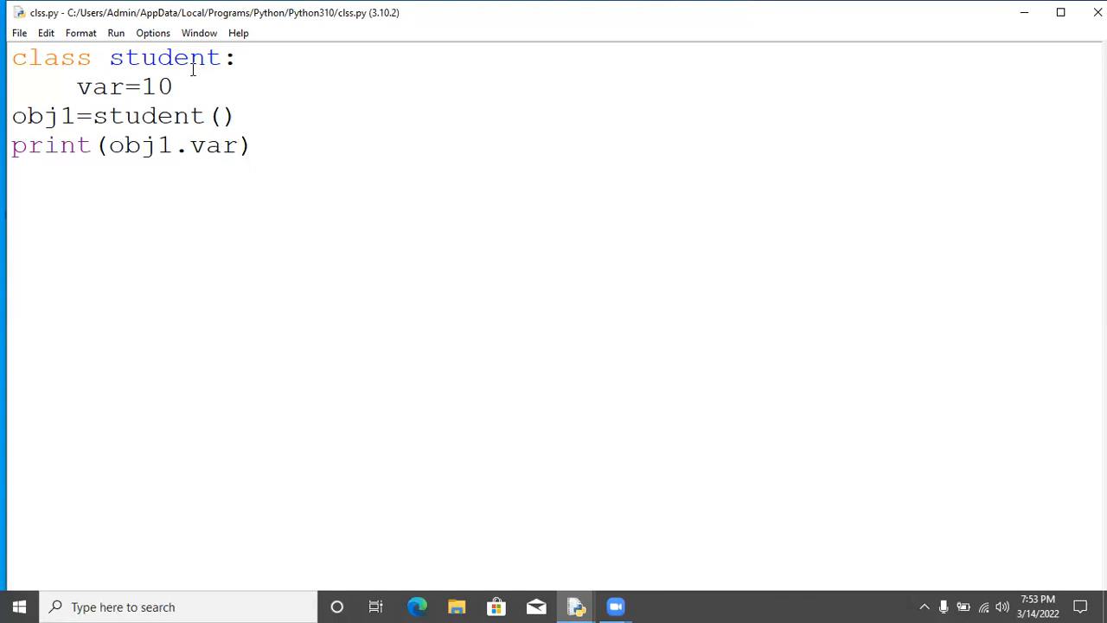
pyautogui.click(238, 144)
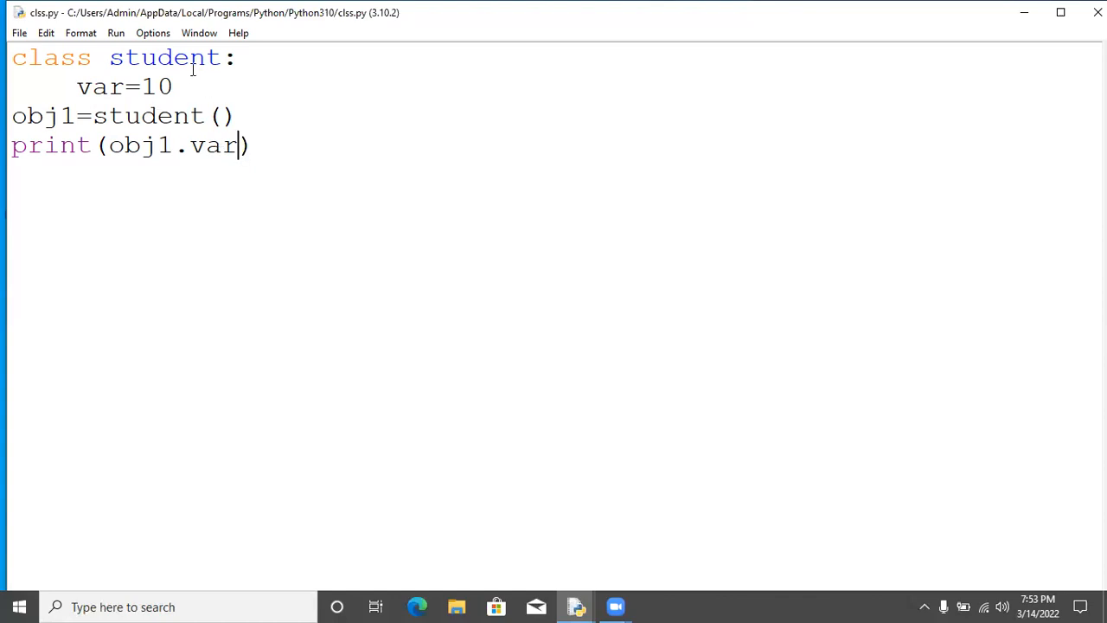